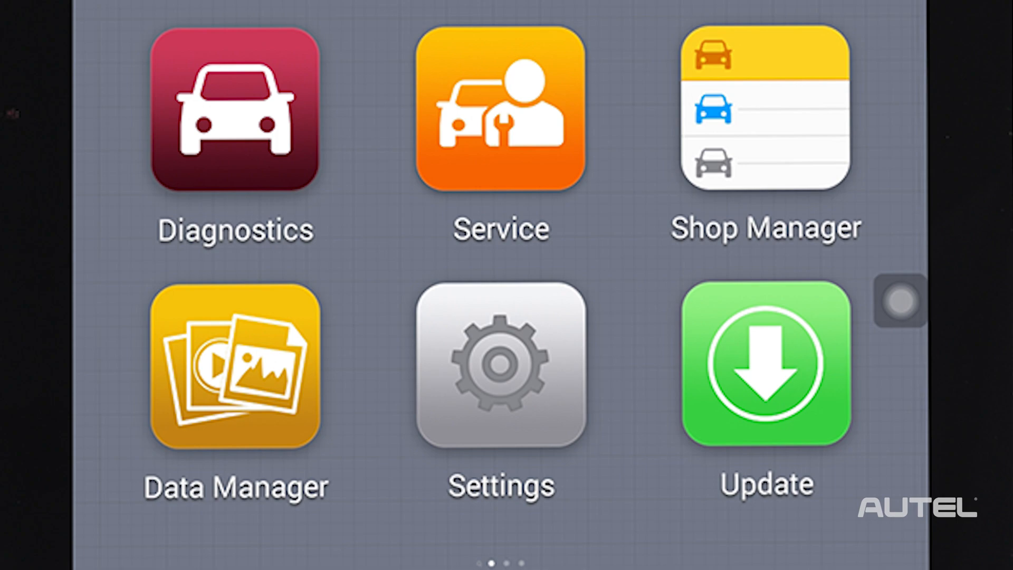
- From Settings, switch Wi-Fi on and join the "Autel" network
left_click(500, 365)
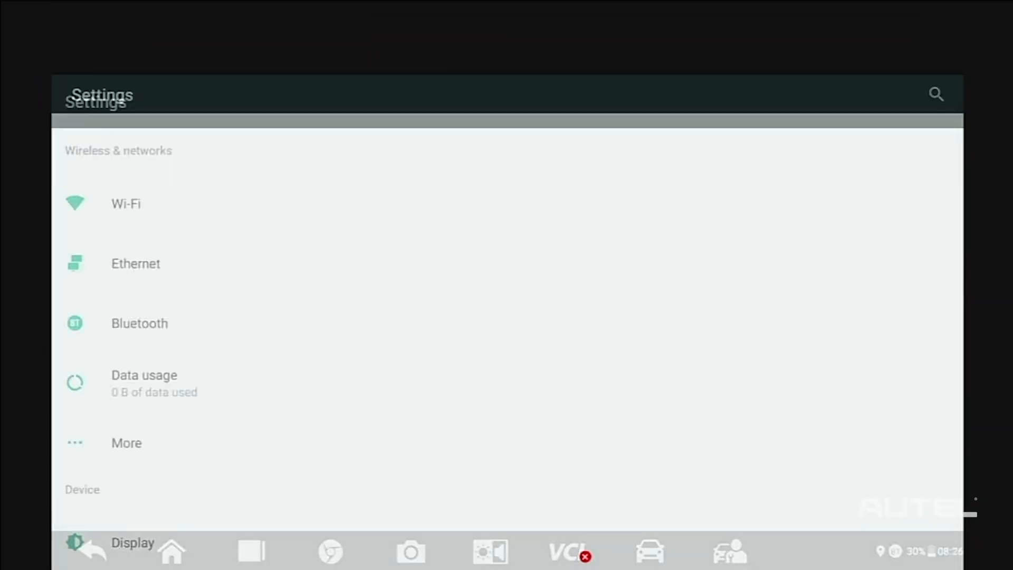
left_click(125, 204)
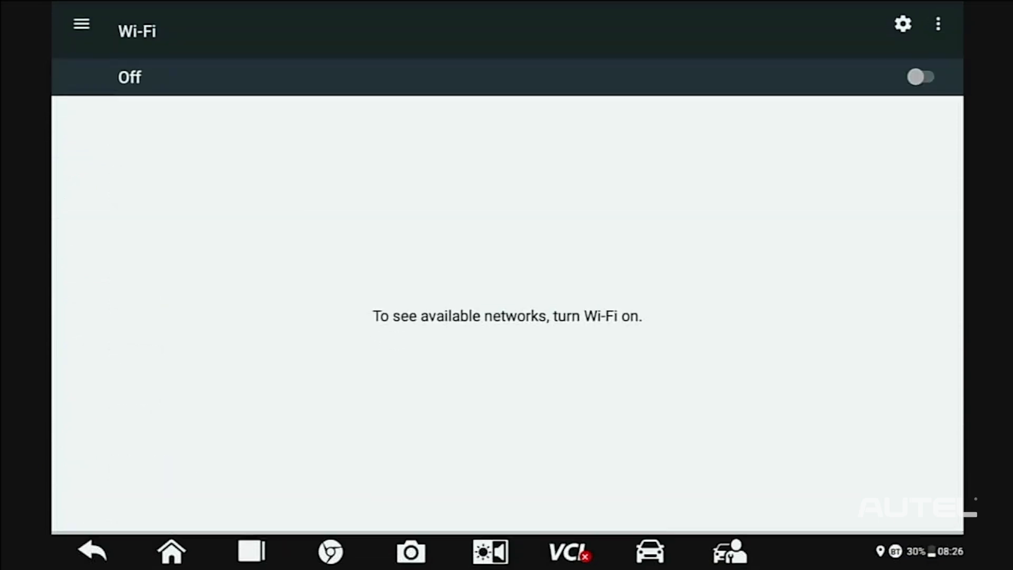
left_click(921, 76)
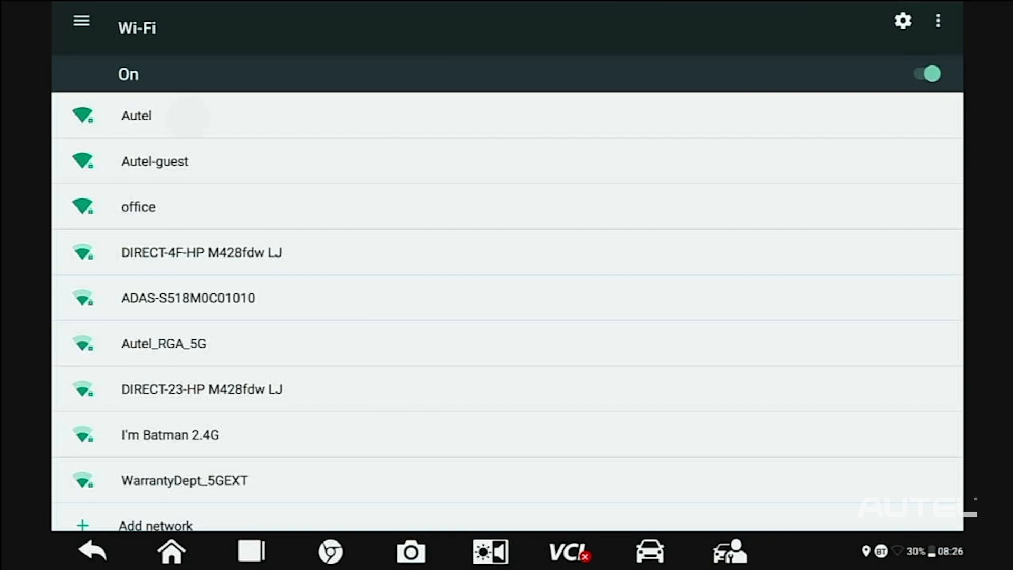
left_click(136, 115)
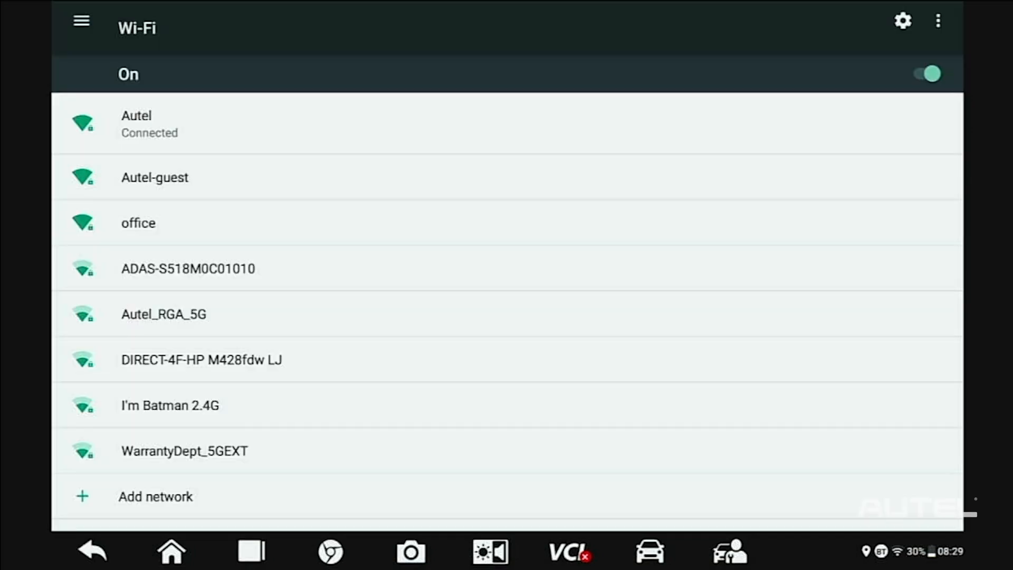
- Reach the Autel ID login screen, leaving the email and password fields empty
left_click(82, 21)
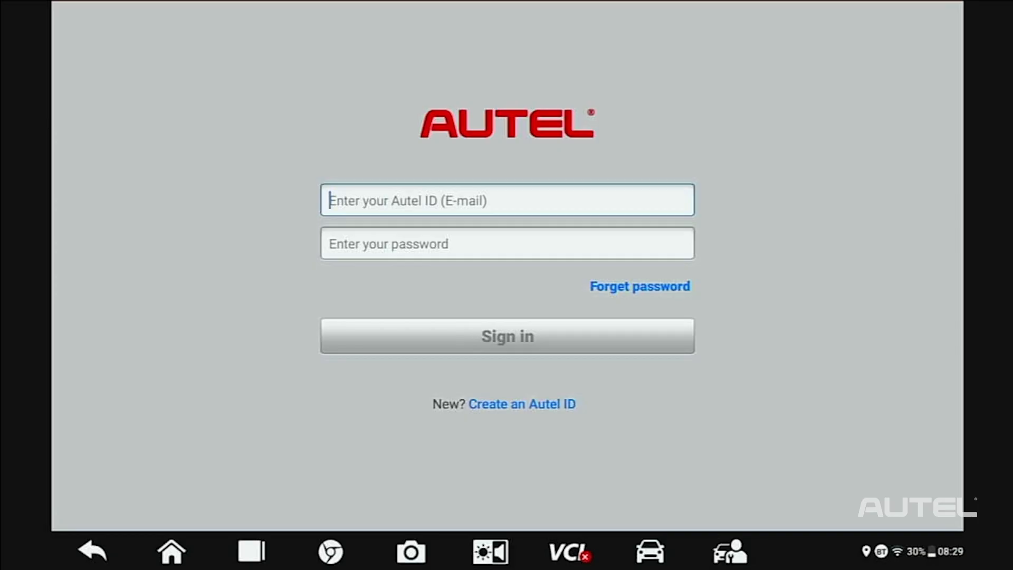
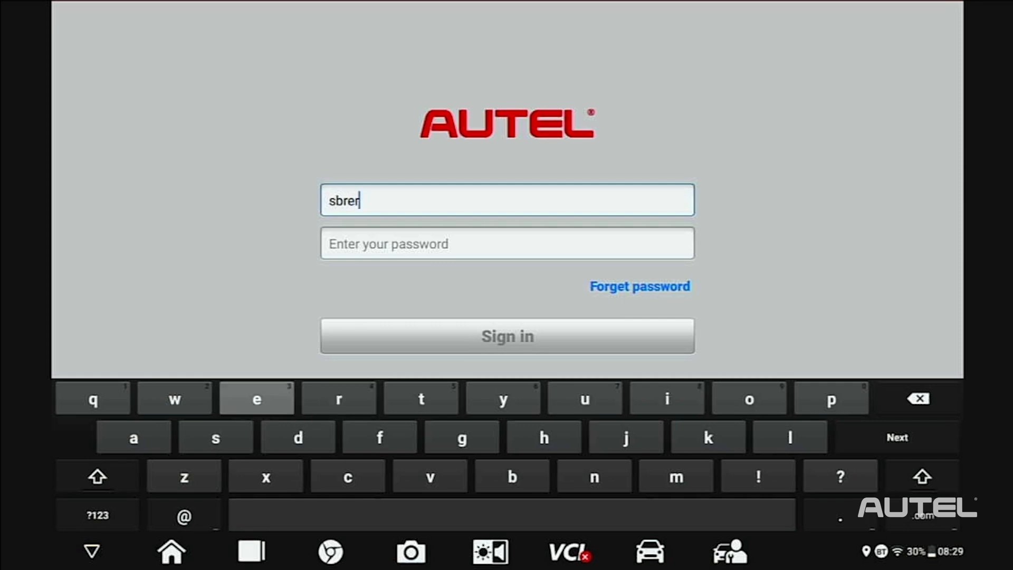
left_click(255, 398)
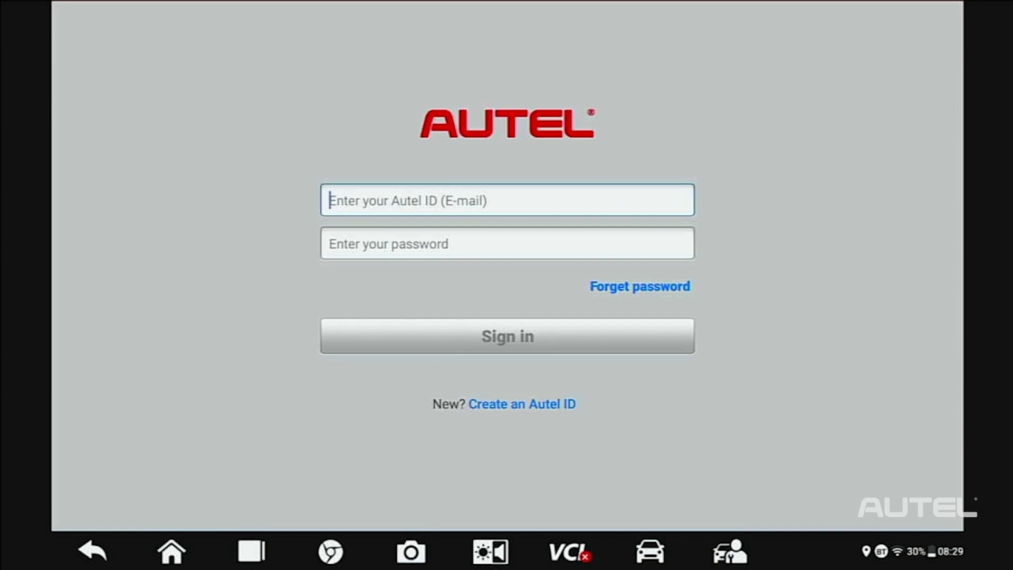
left_click(521, 403)
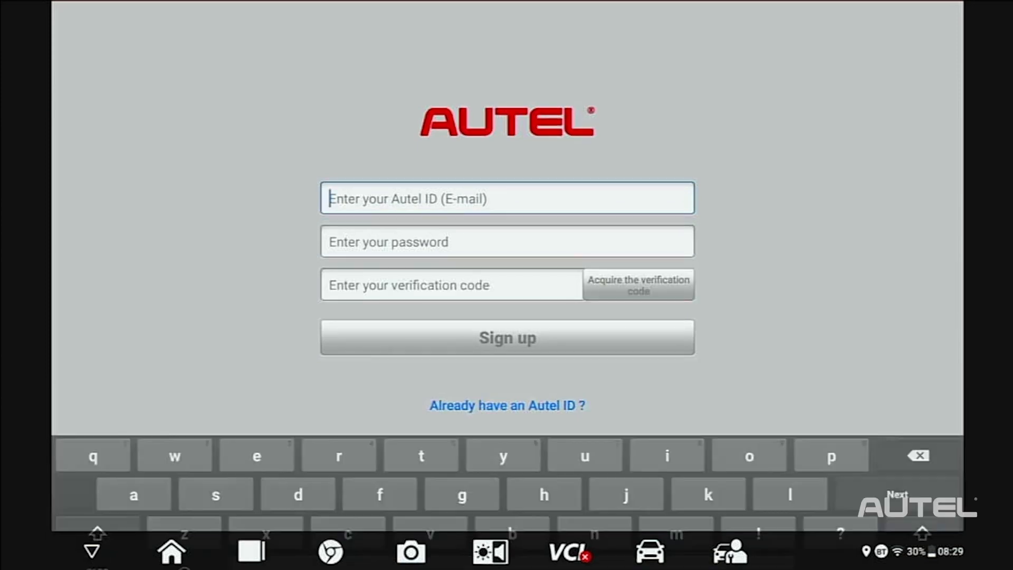
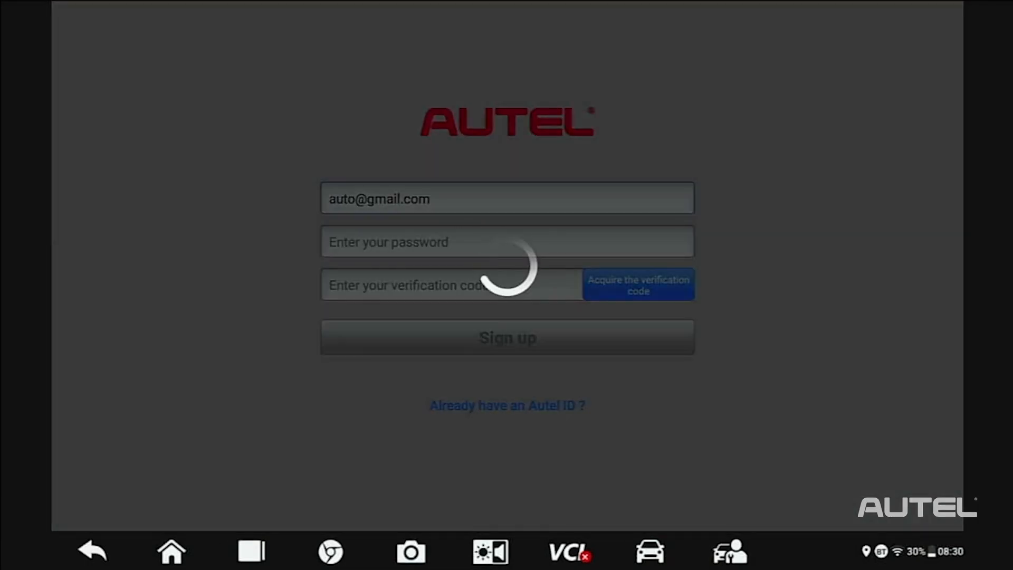
left_click(637, 286)
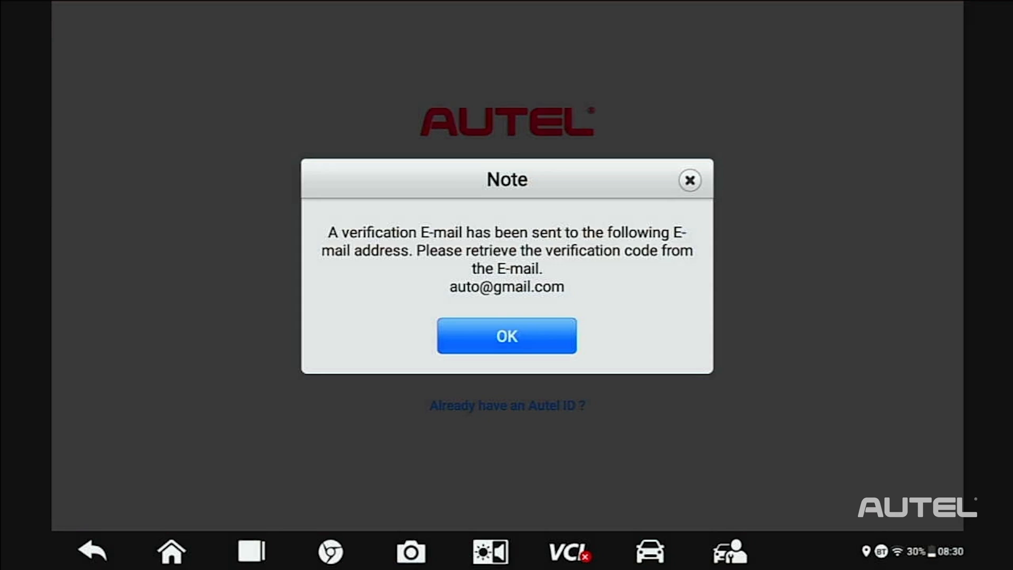
left_click(507, 336)
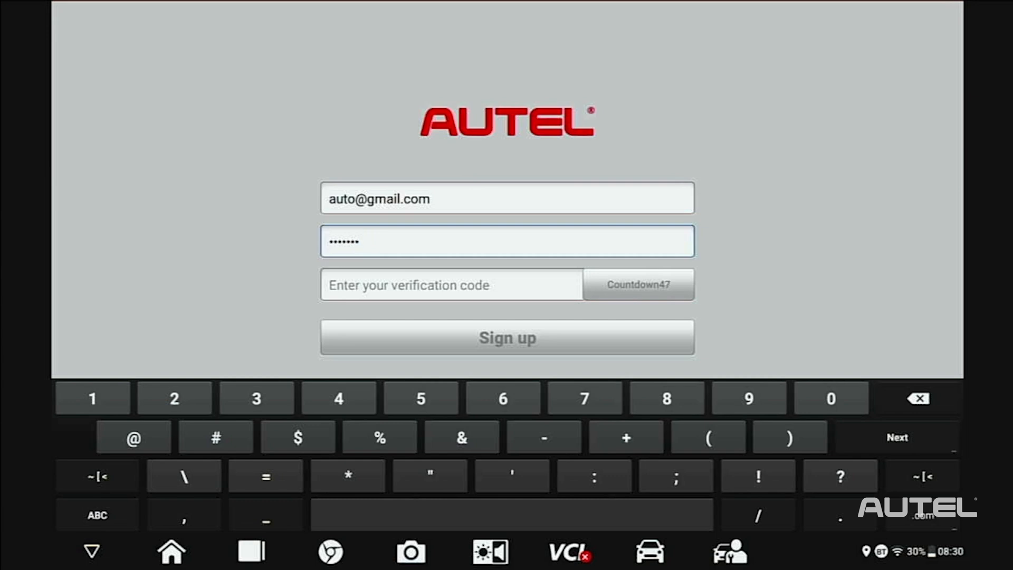
type("d")
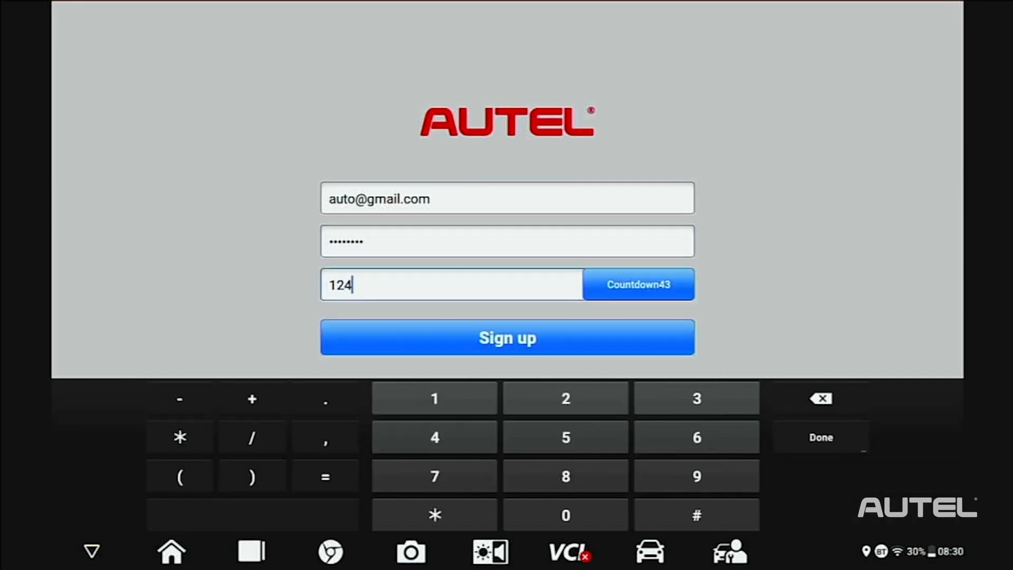
left_click(507, 336)
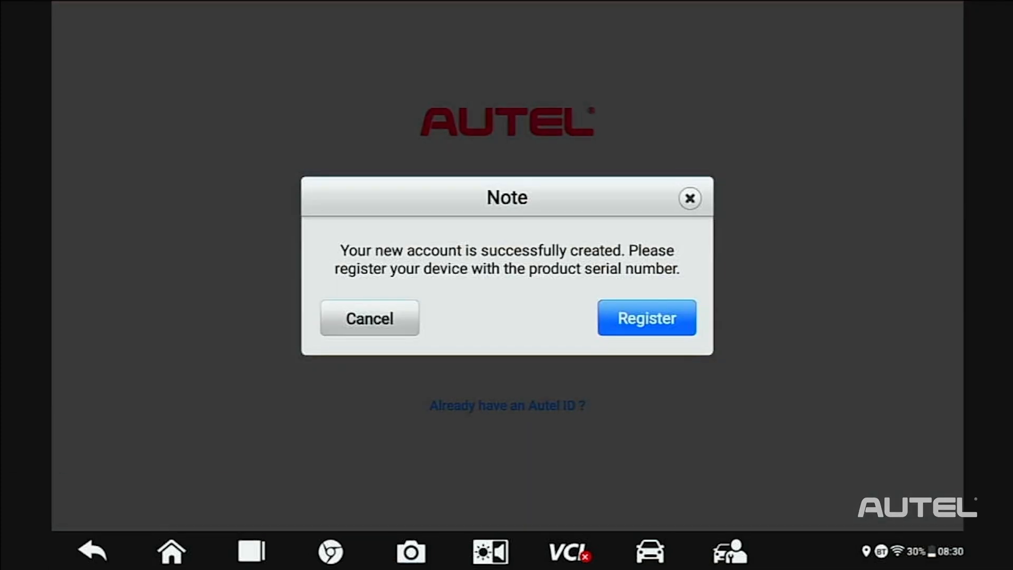
- Register the tablet by submitting its serial number and confirming success
left_click(645, 318)
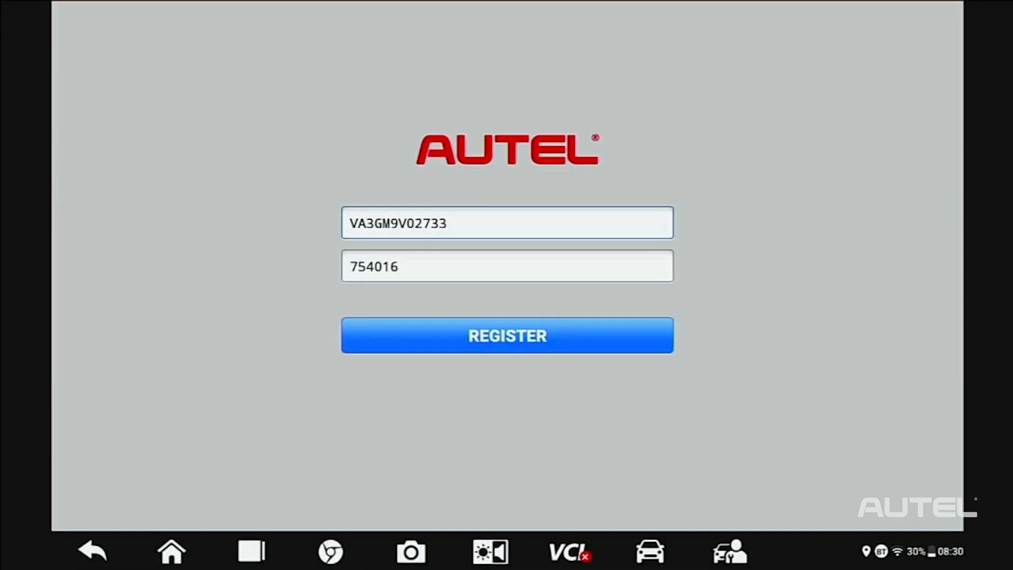
left_click(507, 336)
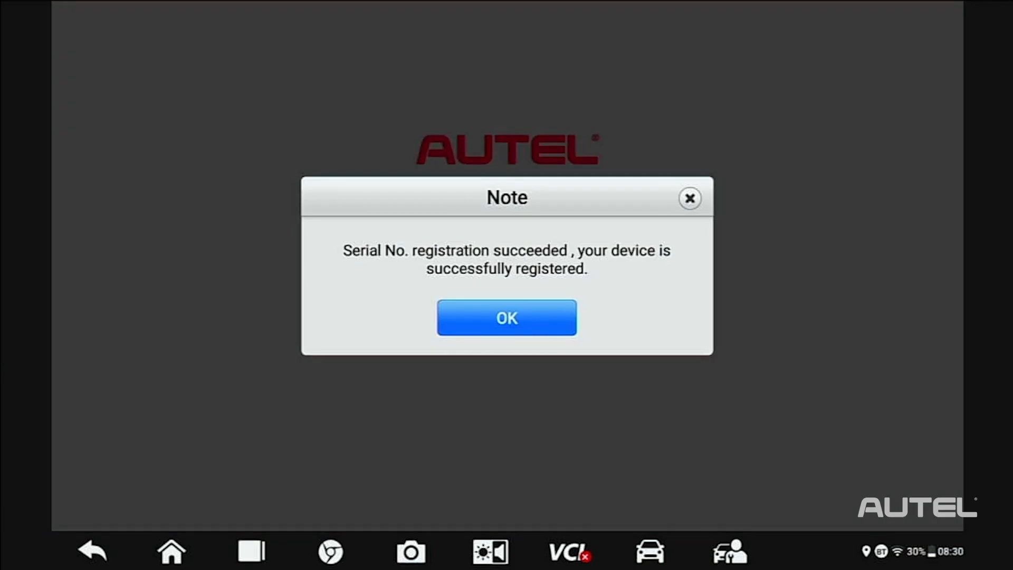
left_click(506, 318)
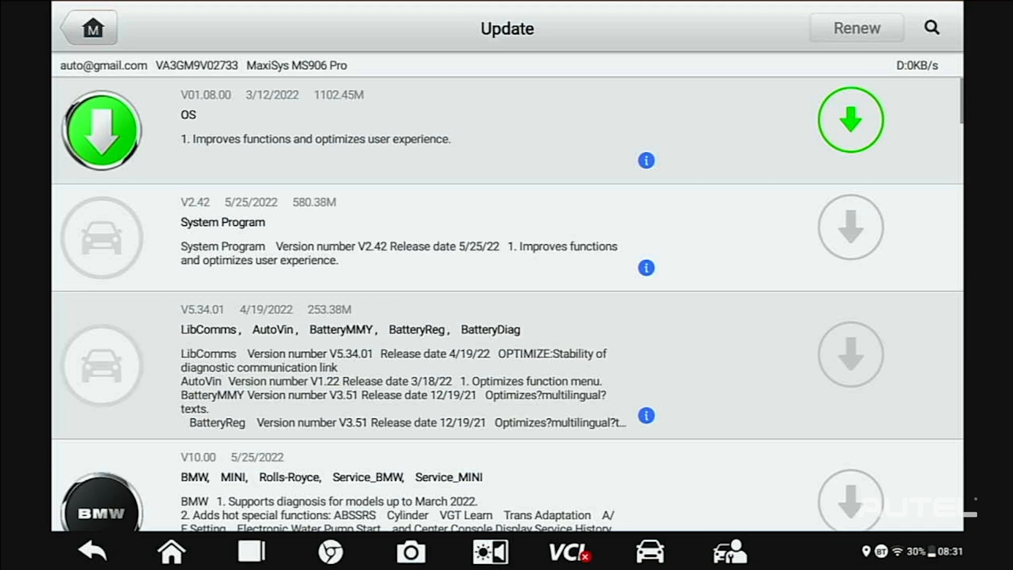
- Start downloading the OS update, then go to VCI Manager
left_click(850, 119)
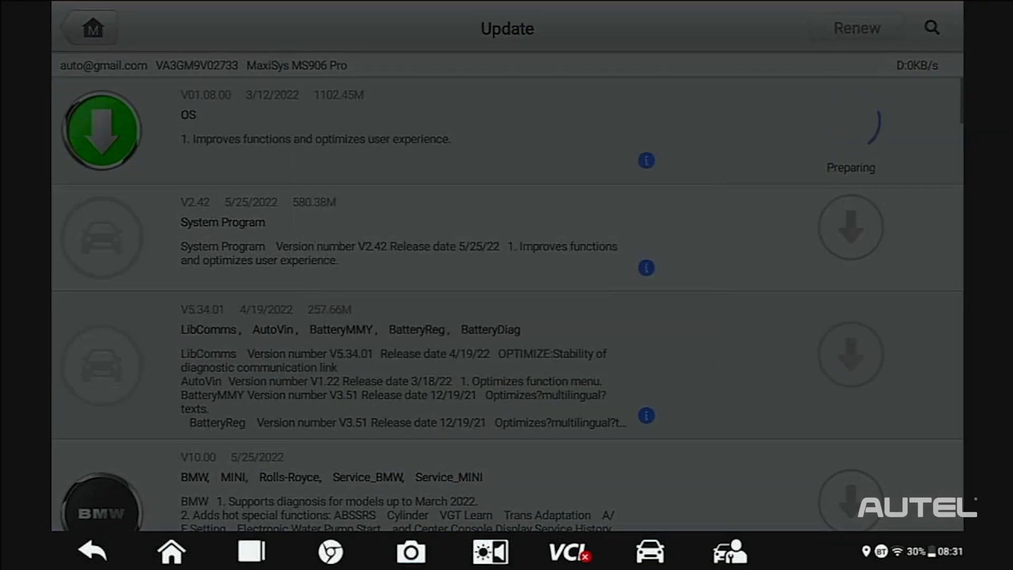
left_click(567, 552)
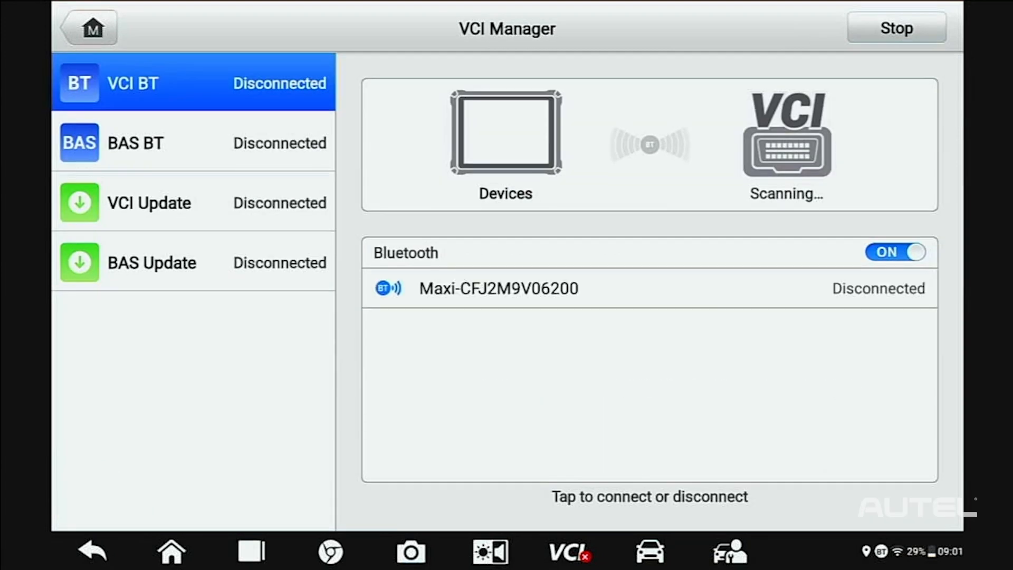
- Pair with the found Maxi VCI over Bluetooth and update its firmware to V1.13
left_click(497, 287)
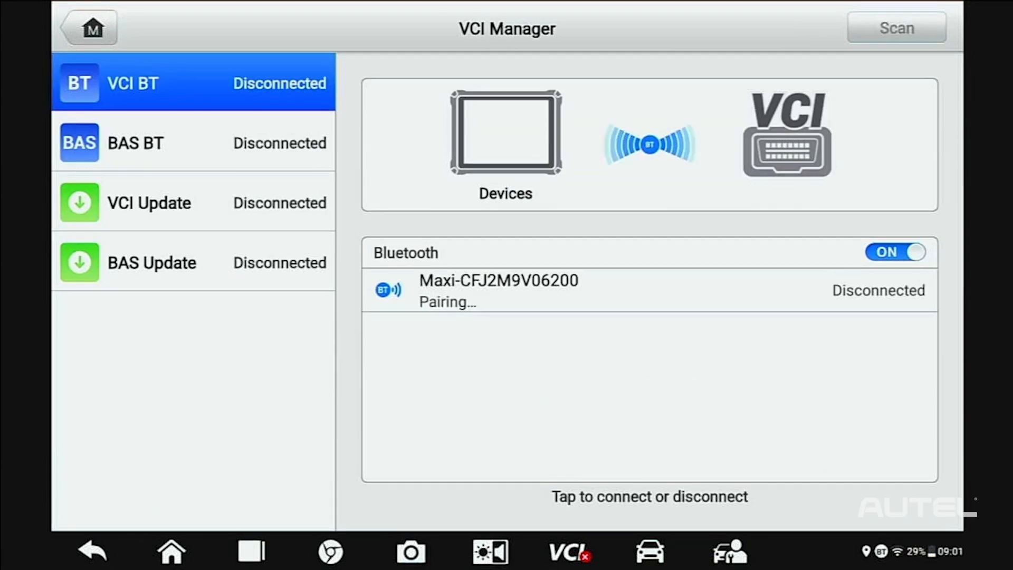
left_click(497, 291)
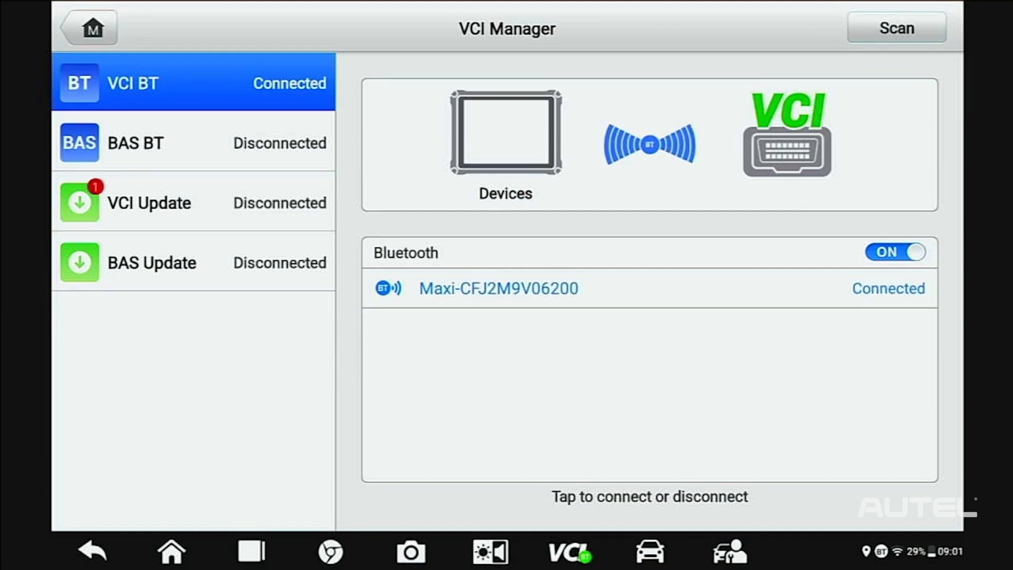
left_click(149, 203)
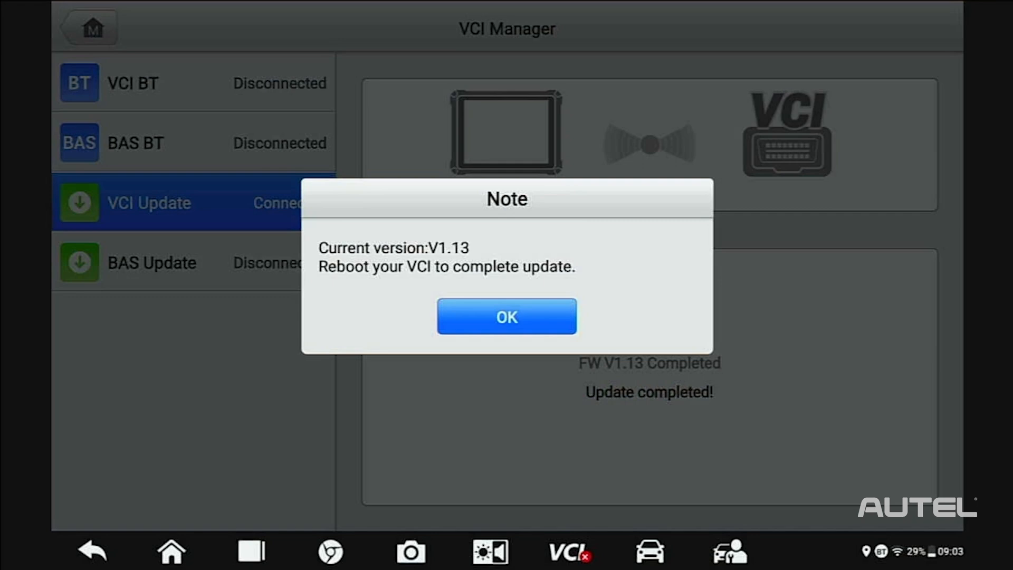
left_click(506, 315)
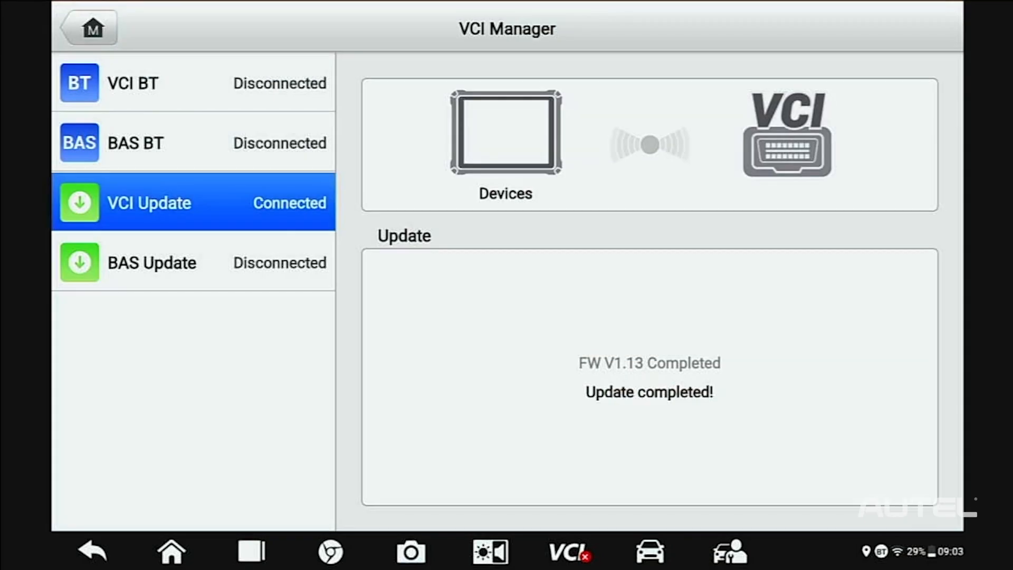